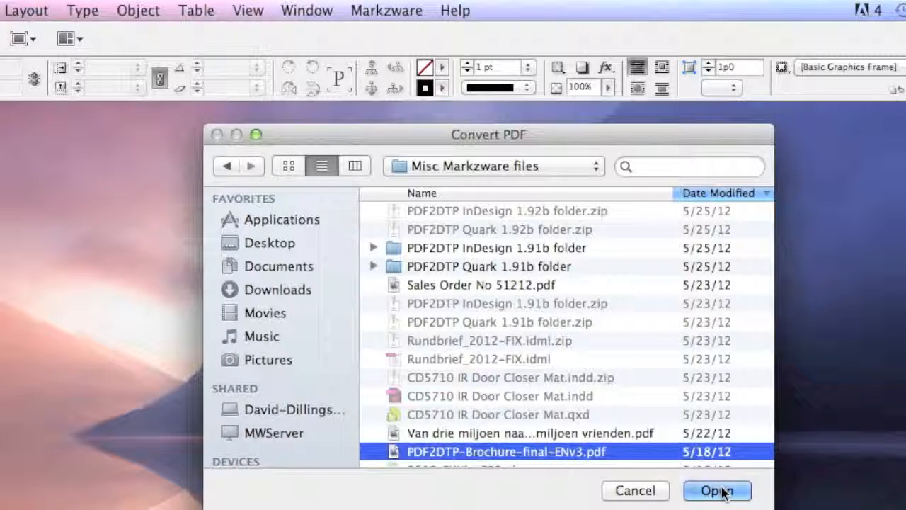
Choose PDF2DTP-Brochure-final-ENv3.pdf from Misc Markzware files and open it for conversion
click(717, 489)
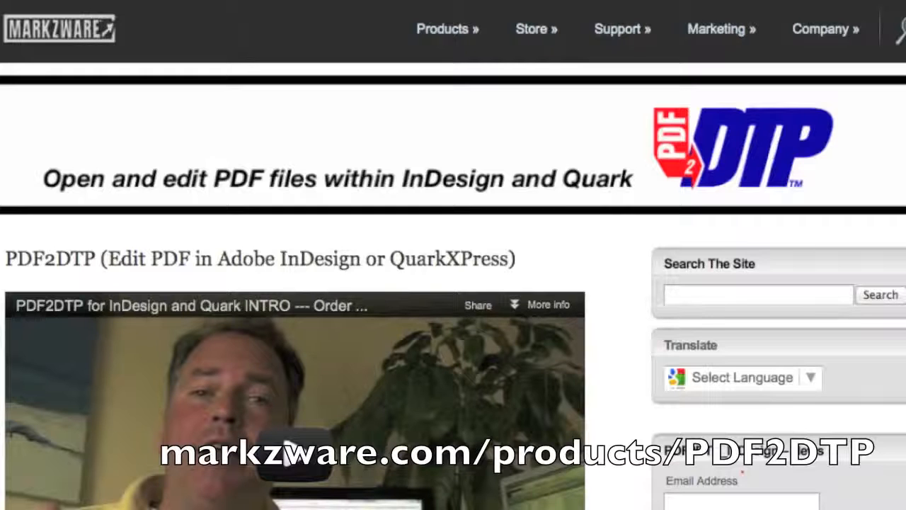
Scroll the PDF2DTP product page down to the Mac and Windows system requirements
scroll(down, 3)
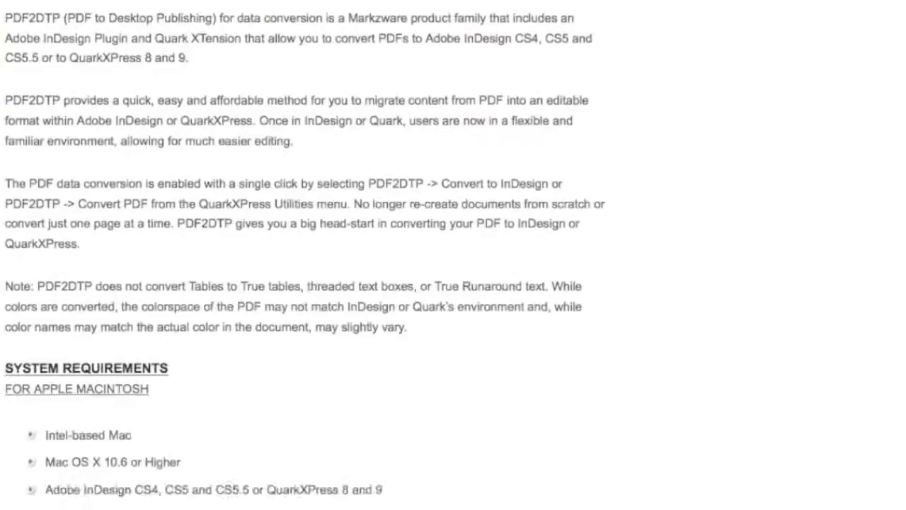
scroll(down, 3)
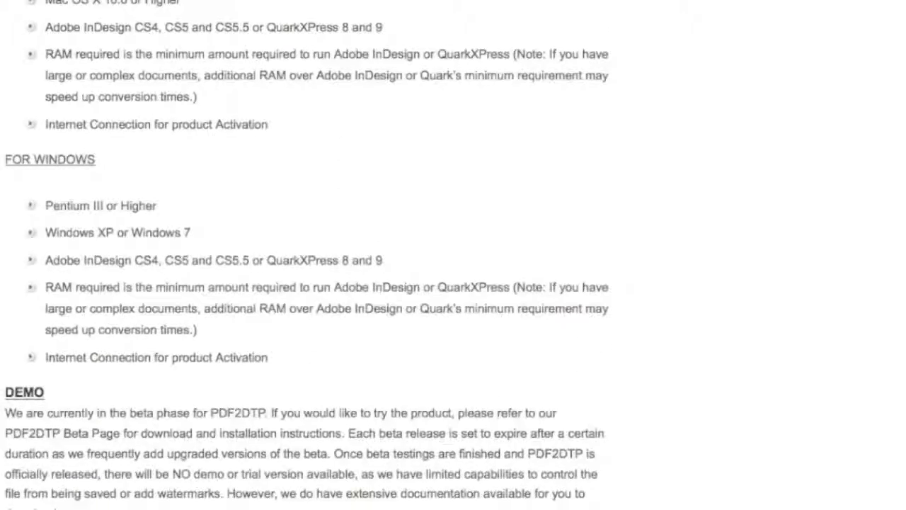